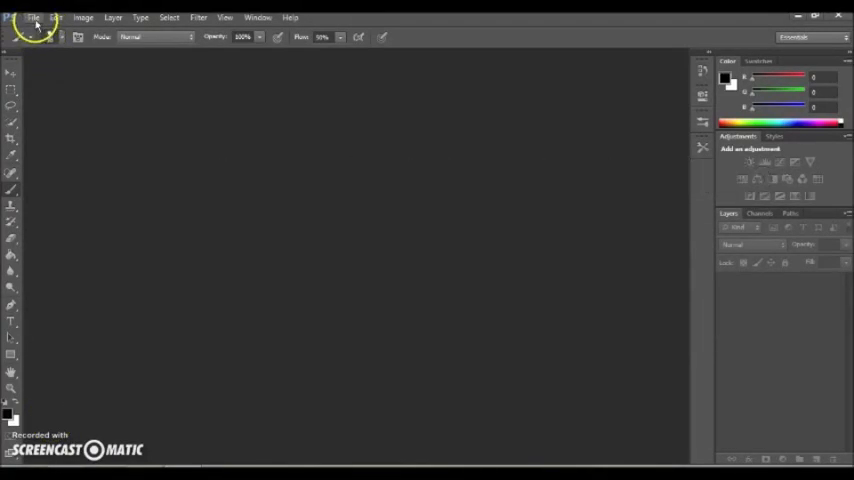
Step: Create a new 6000 × 6000 pixel document with a white background
{"action": "left_click", "coordinate": [34, 17]}
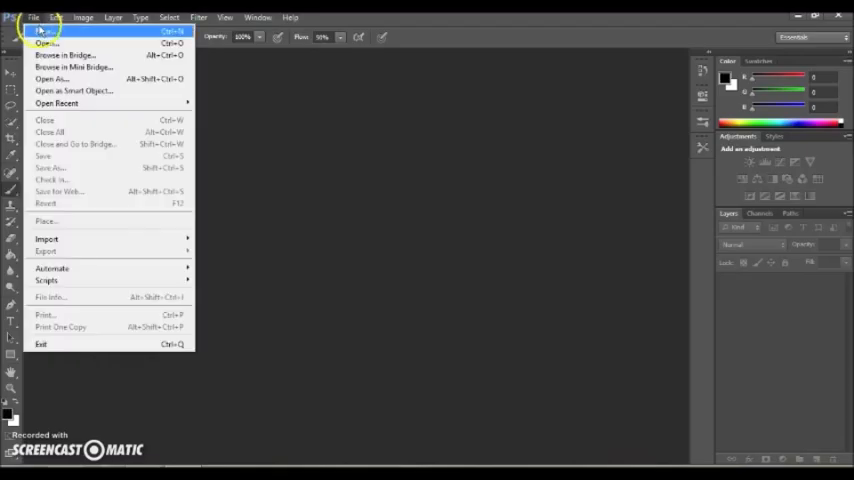
{"action": "left_click", "coordinate": [45, 42]}
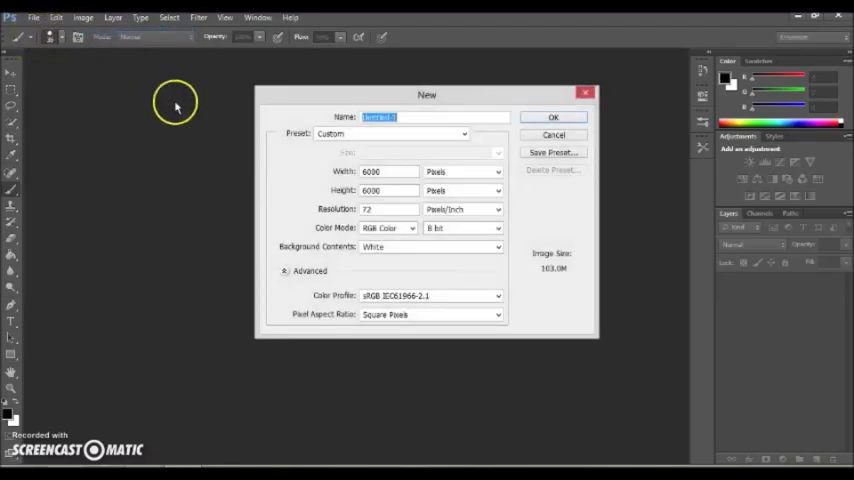
{"action": "mouse_move", "coordinate": [337, 170]}
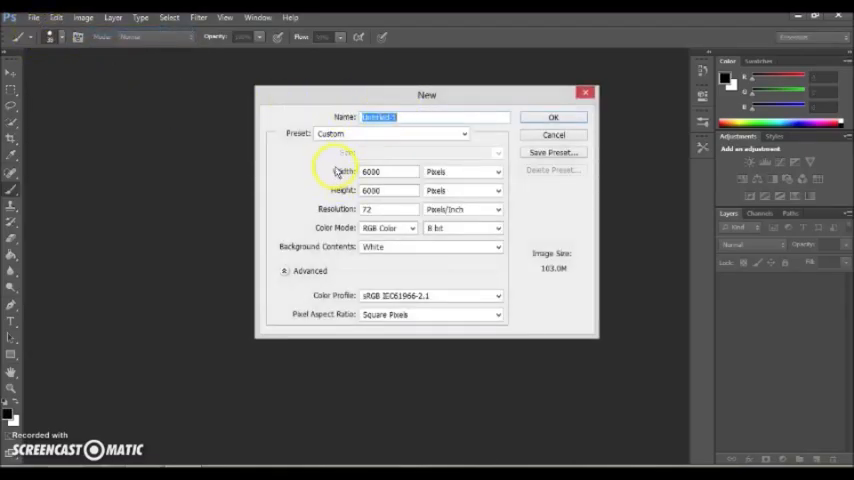
{"action": "left_click", "coordinate": [553, 117]}
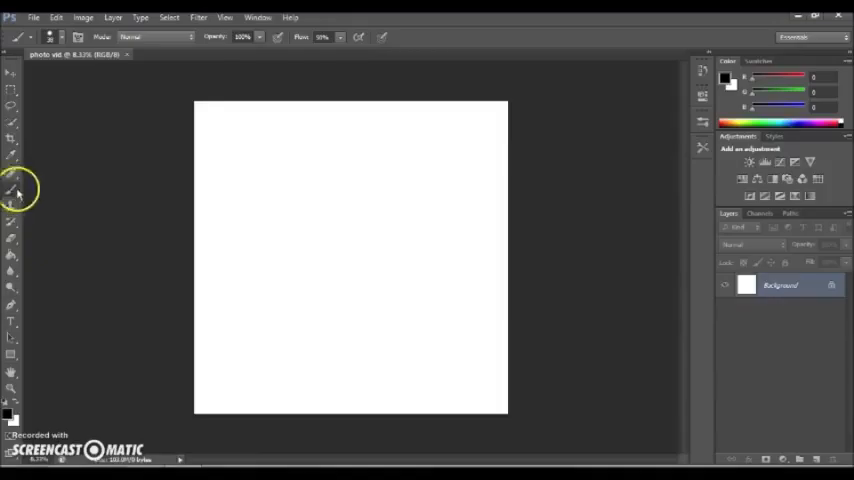
{"action": "mouse_move", "coordinate": [63, 226]}
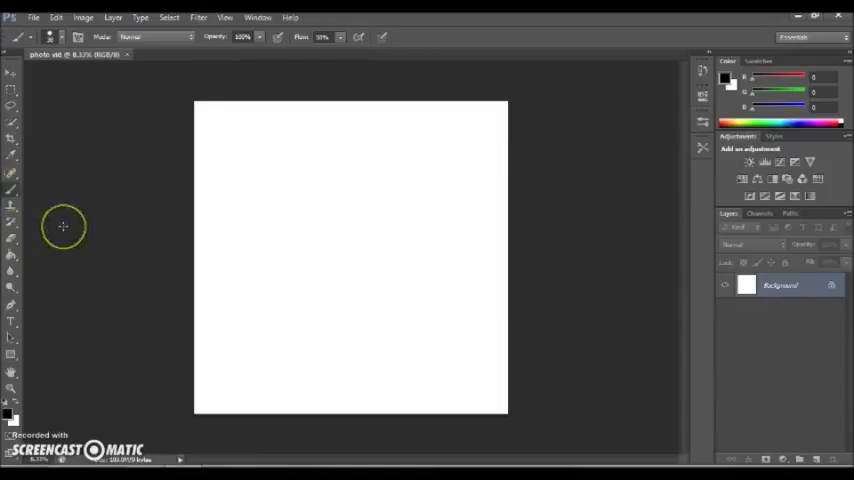
{"action": "mouse_move", "coordinate": [55, 150]}
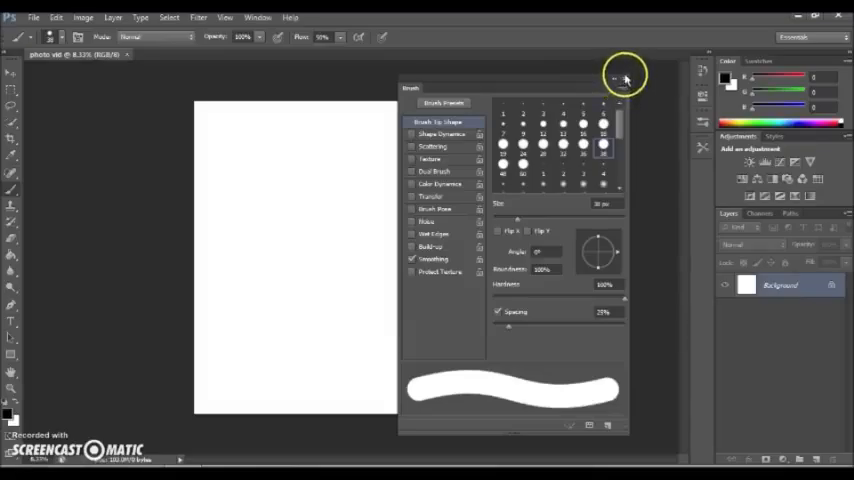
{"action": "left_click", "coordinate": [623, 77]}
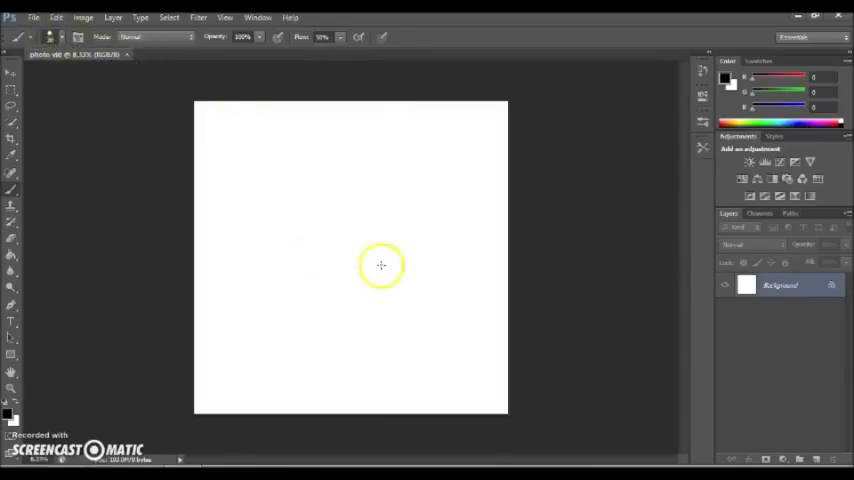
Step: Brush the rough black outline of the cat's head onto the canvas
{"action": "left_click_drag", "start_coordinate": [381, 265], "coordinate": [430, 255]}
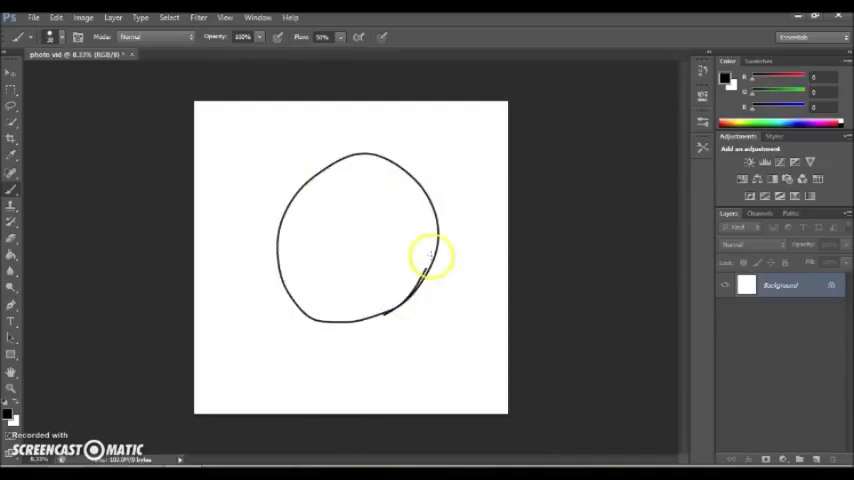
{"action": "mouse_move", "coordinate": [283, 257]}
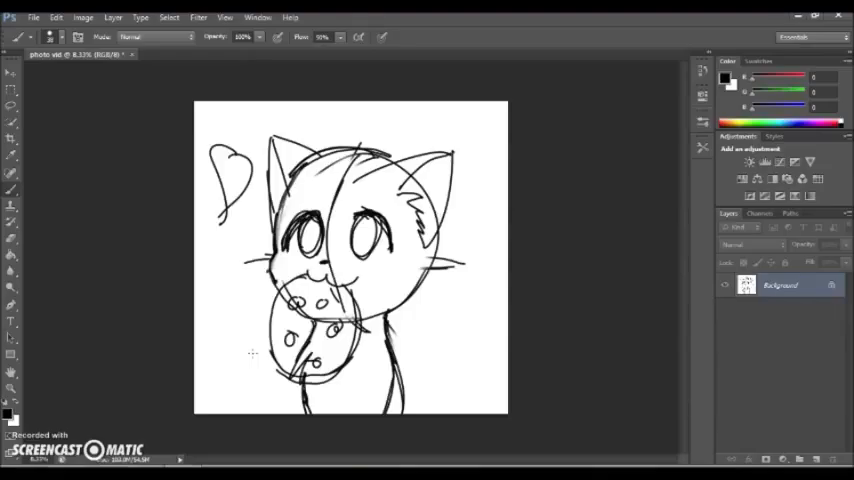
Step: Convert the Background layer into a regular Layer 0
{"action": "left_click", "coordinate": [832, 287]}
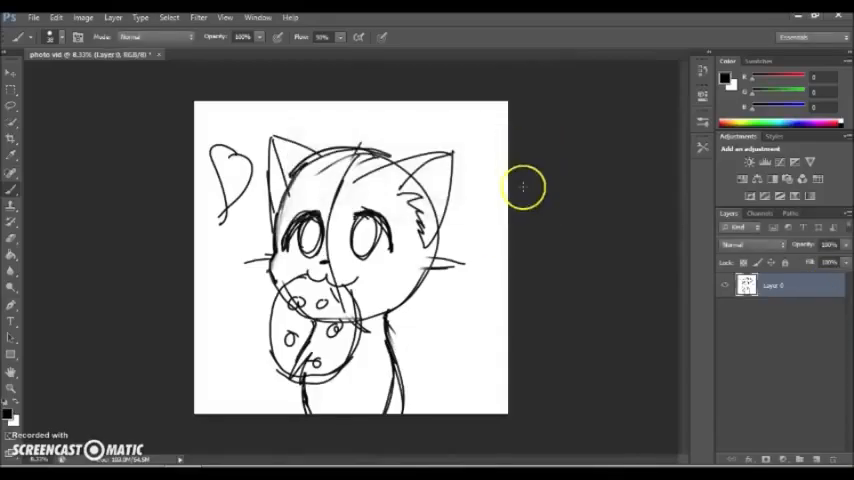
{"action": "mouse_move", "coordinate": [524, 187]}
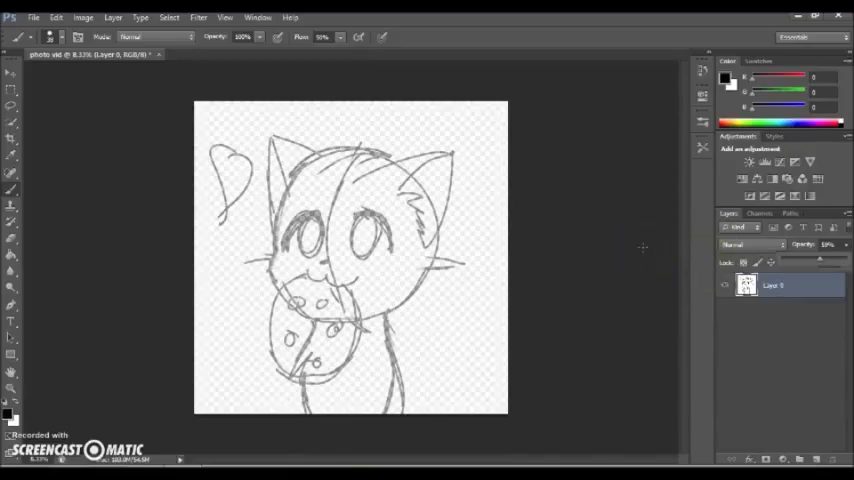
Step: Add an empty Layer 1 above the faded sketch using Layer > New > Layer
{"action": "left_click", "coordinate": [113, 17]}
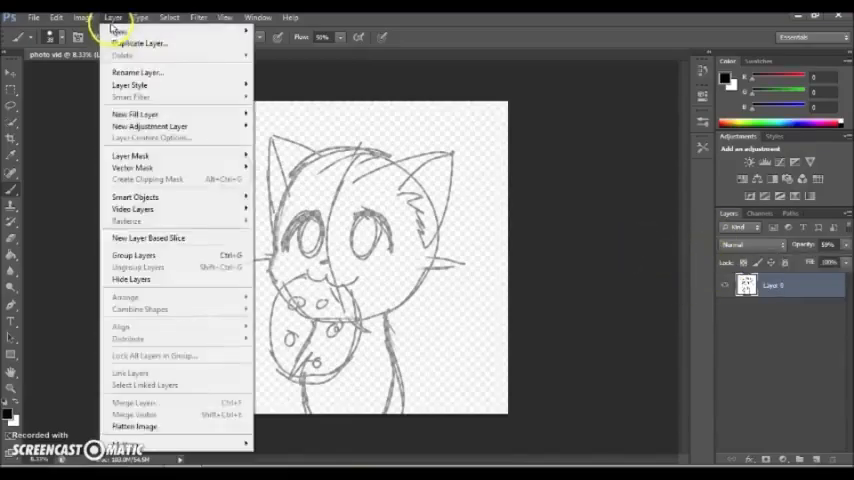
{"action": "mouse_move", "coordinate": [120, 31]}
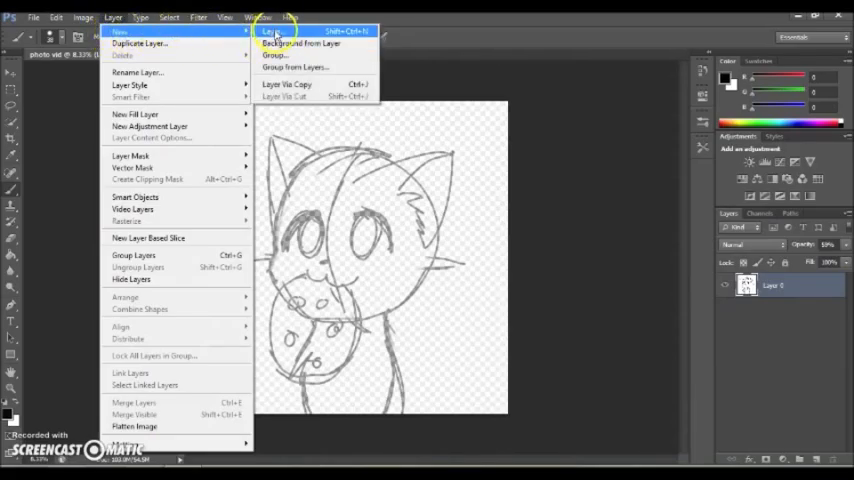
{"action": "left_click", "coordinate": [271, 31]}
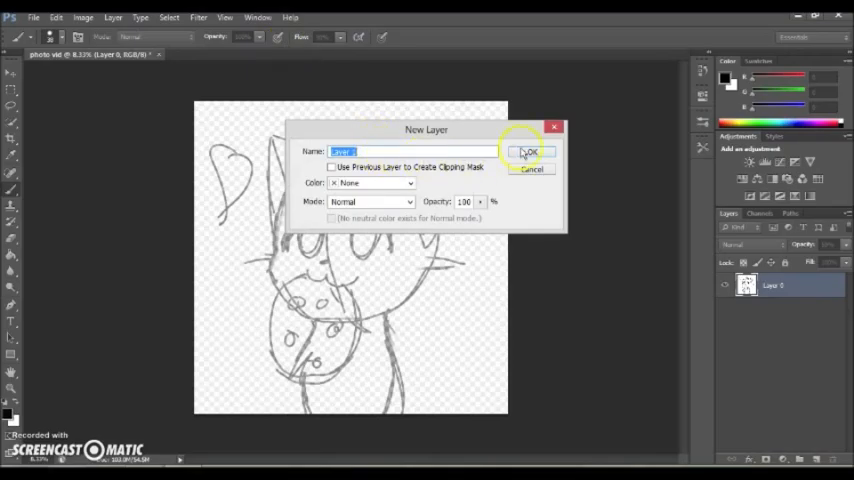
{"action": "left_click", "coordinate": [531, 151]}
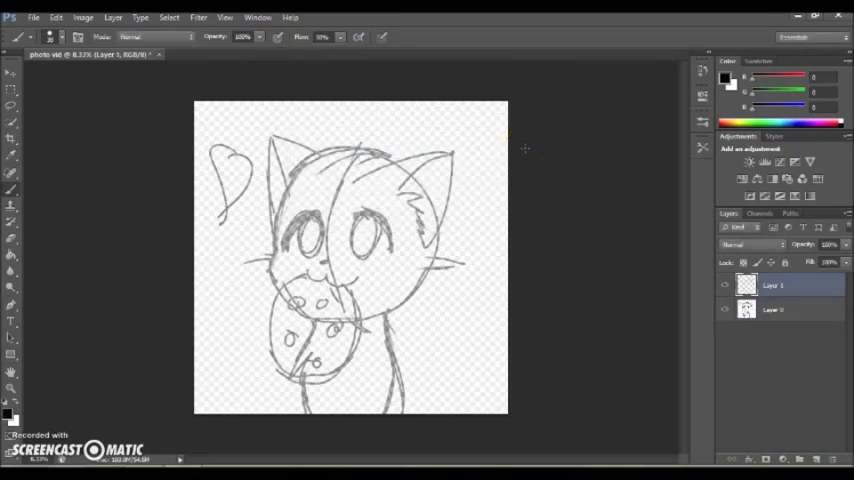
{"action": "mouse_move", "coordinate": [22, 362]}
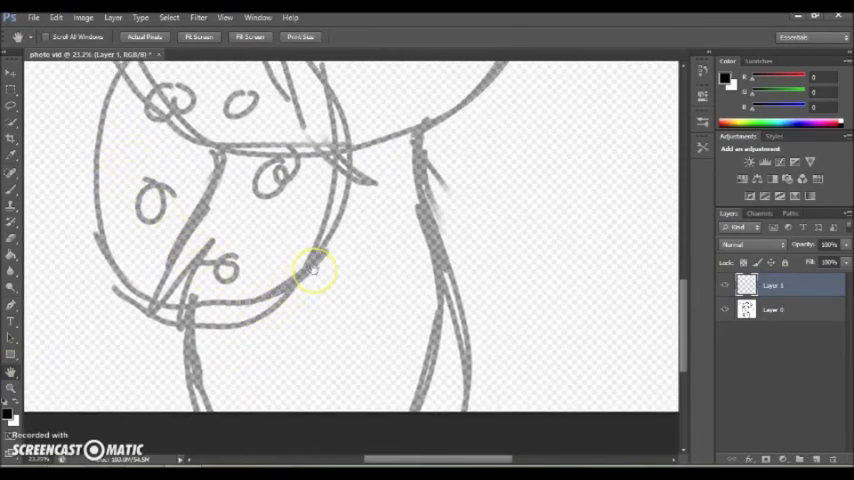
{"action": "mouse_move", "coordinate": [18, 280]}
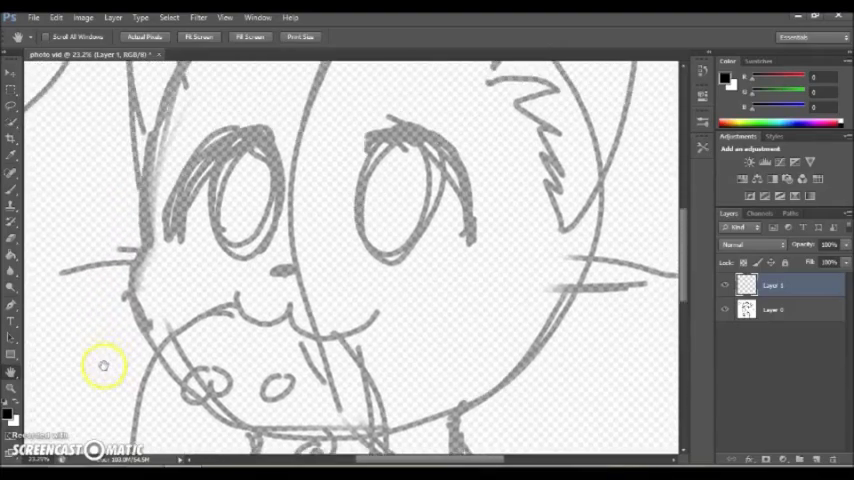
Step: Return to the Brush tool and choose a smaller round tip for inking
{"action": "left_click", "coordinate": [12, 192]}
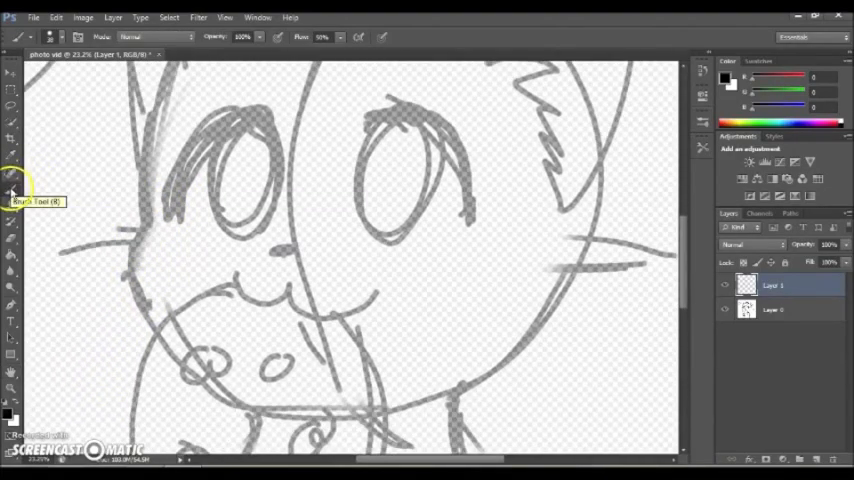
{"action": "mouse_move", "coordinate": [59, 184]}
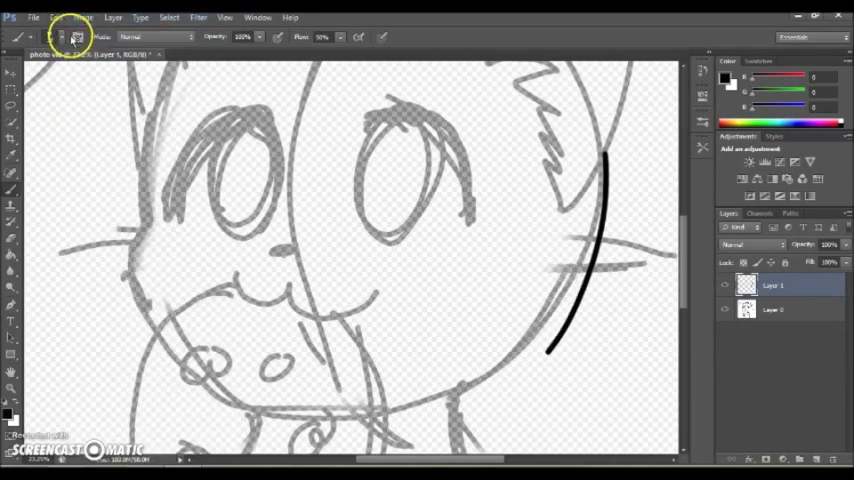
{"action": "left_click", "coordinate": [64, 37]}
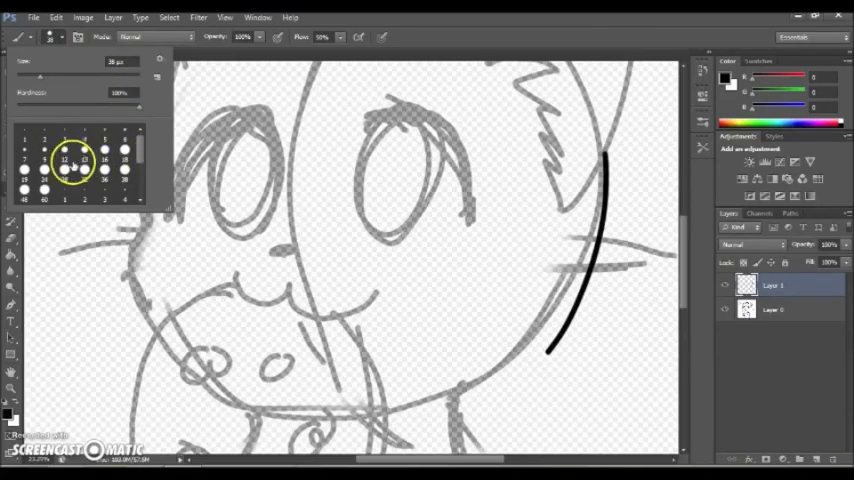
{"action": "left_click", "coordinate": [64, 170]}
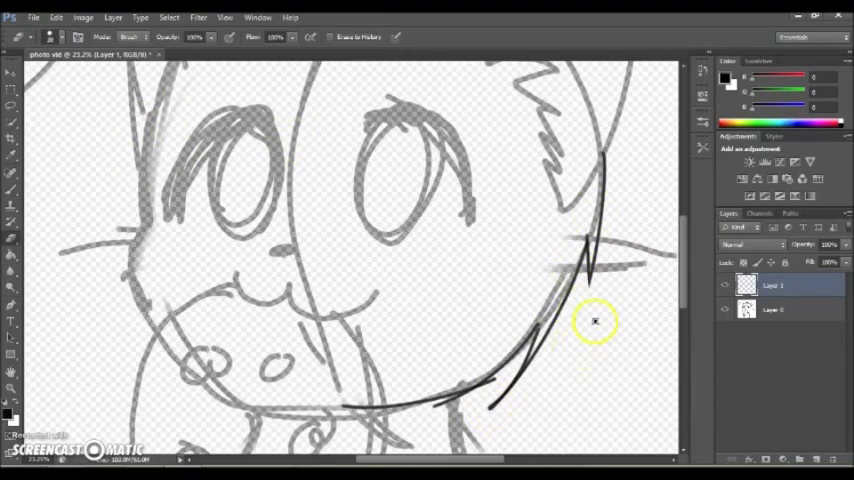
{"action": "mouse_move", "coordinate": [130, 187]}
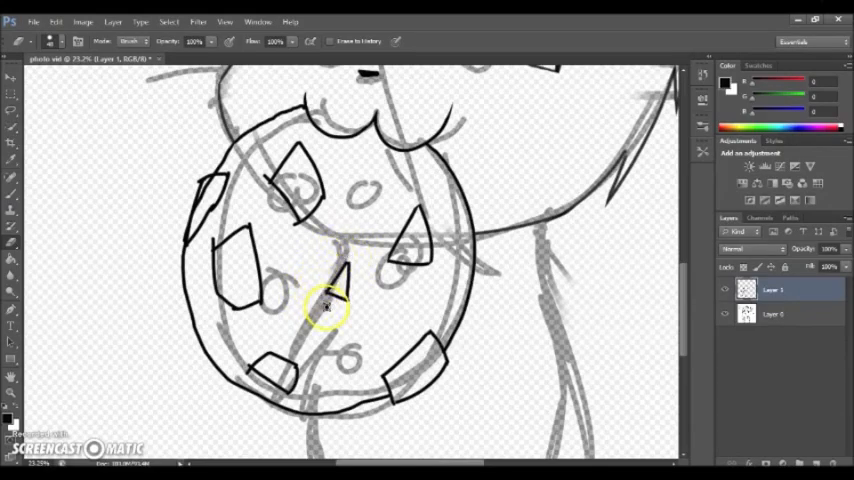
{"action": "mouse_move", "coordinate": [316, 322]}
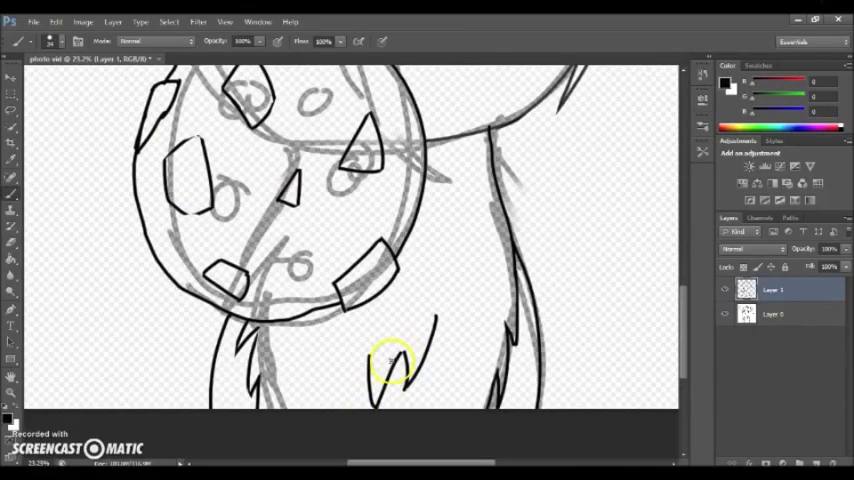
Step: Ink the outline of the cat's body on Layer 1
{"action": "left_click_drag", "start_coordinate": [393, 362], "coordinate": [345, 398]}
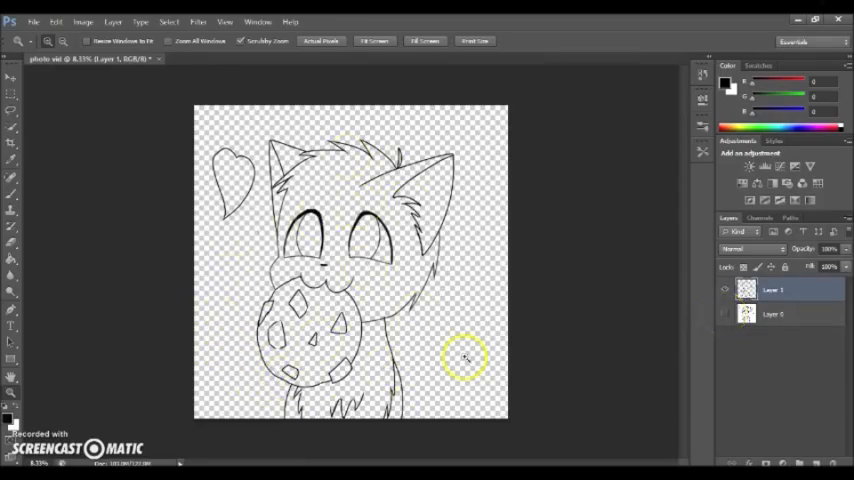
{"action": "mouse_move", "coordinate": [207, 335]}
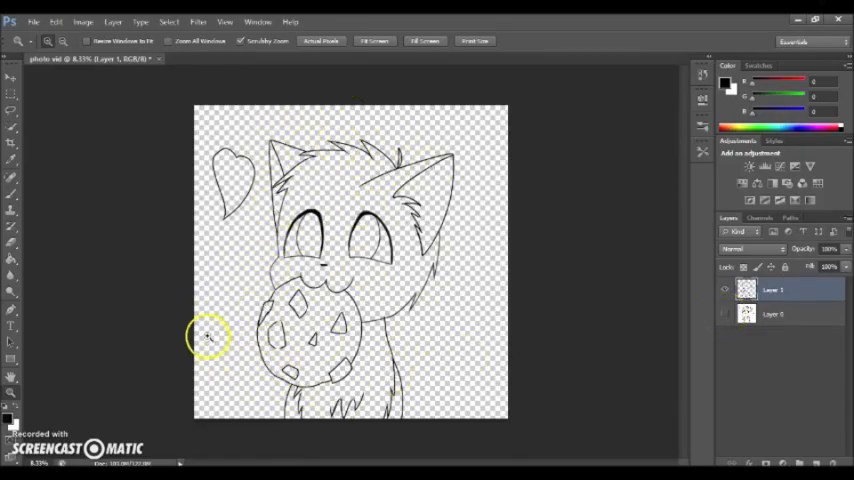
{"action": "mouse_move", "coordinate": [593, 265]}
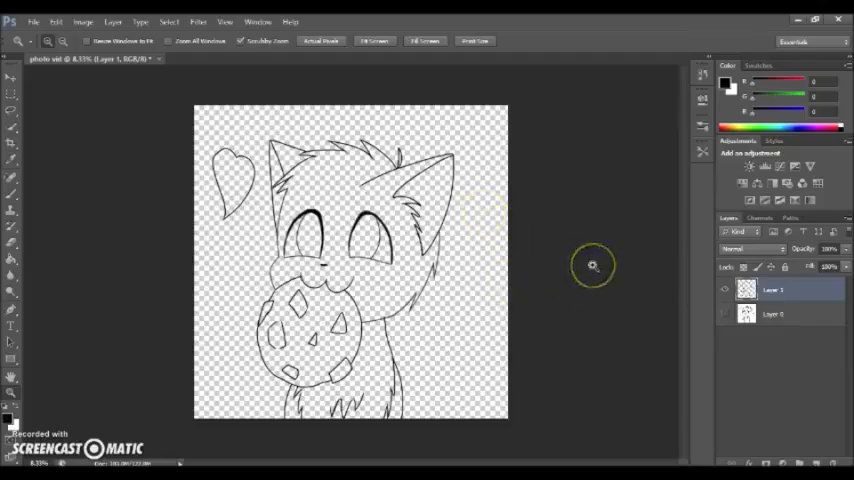
{"action": "mouse_move", "coordinate": [593, 265]}
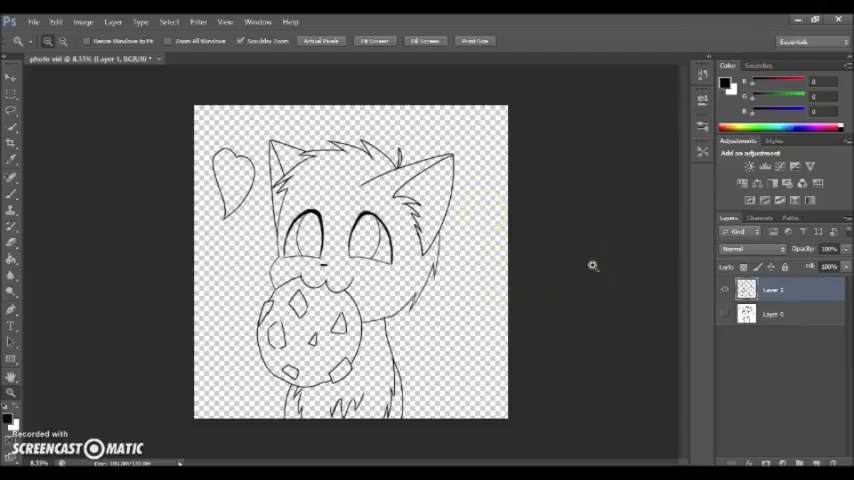
Step: Create Layer 2 and move it beneath the line art layer
{"action": "left_click", "coordinate": [113, 21]}
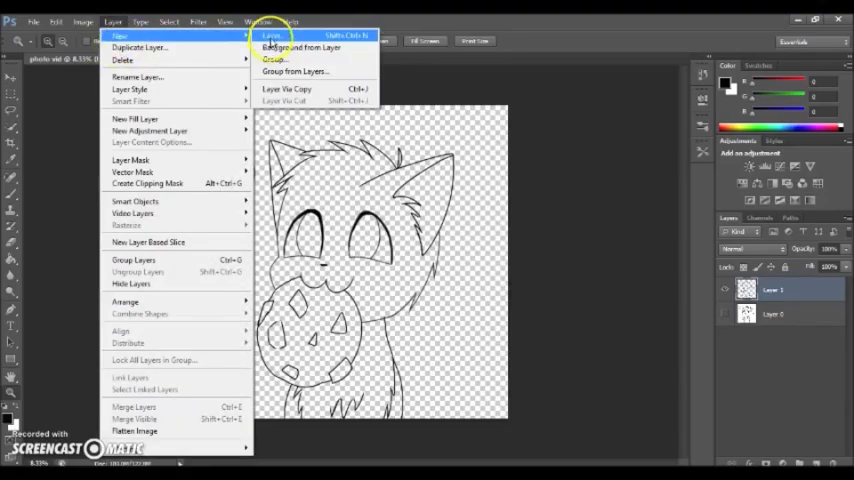
{"action": "left_click", "coordinate": [271, 36]}
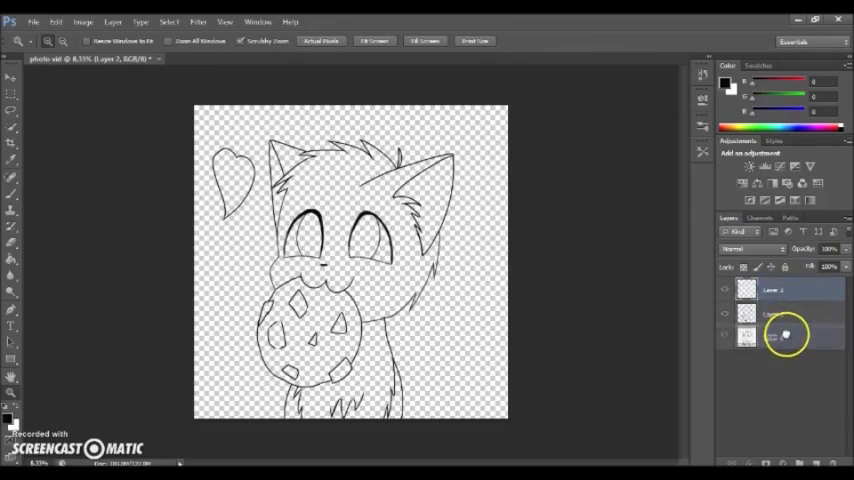
{"action": "left_click", "coordinate": [790, 313]}
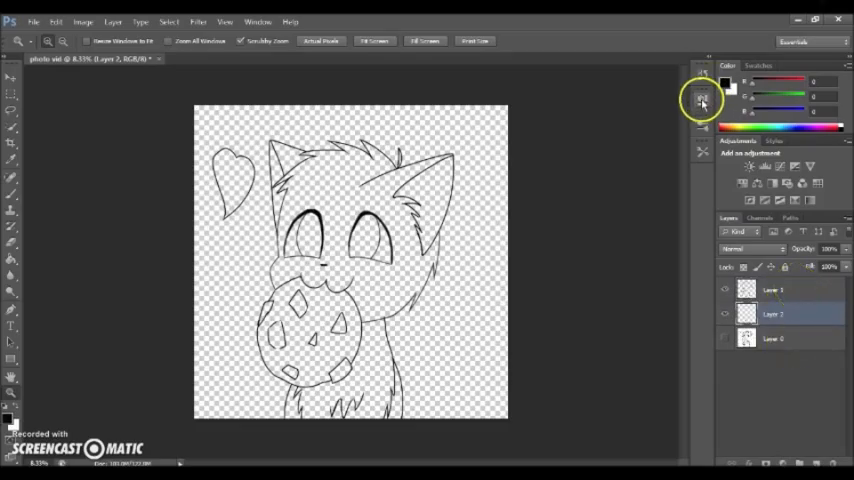
{"action": "left_click", "coordinate": [757, 65]}
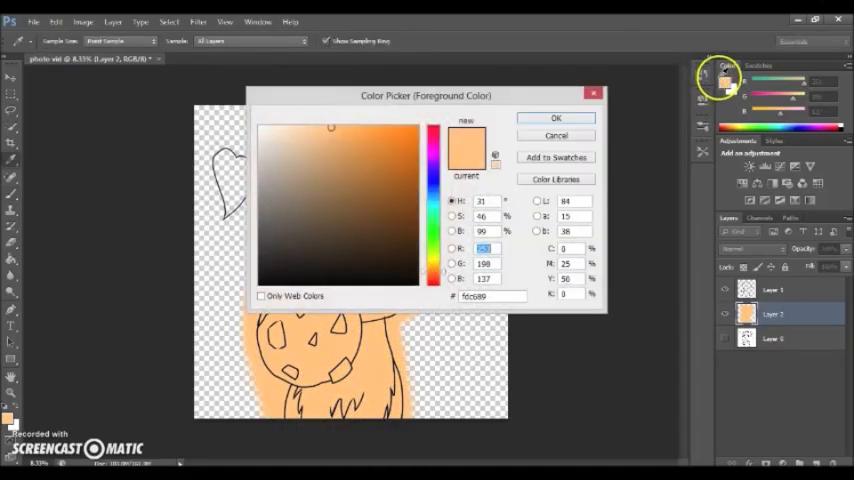
Step: Set the paint colour to a slightly deeper orange in the Color Picker
{"action": "left_click", "coordinate": [318, 150]}
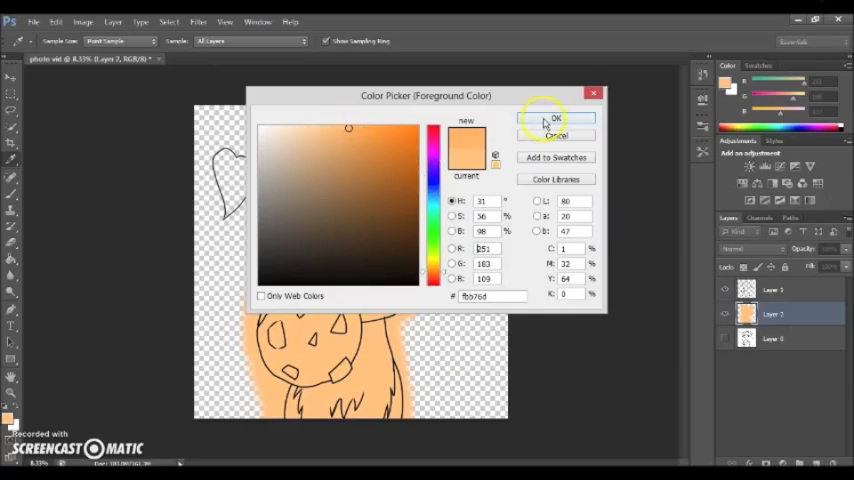
{"action": "left_click", "coordinate": [557, 119]}
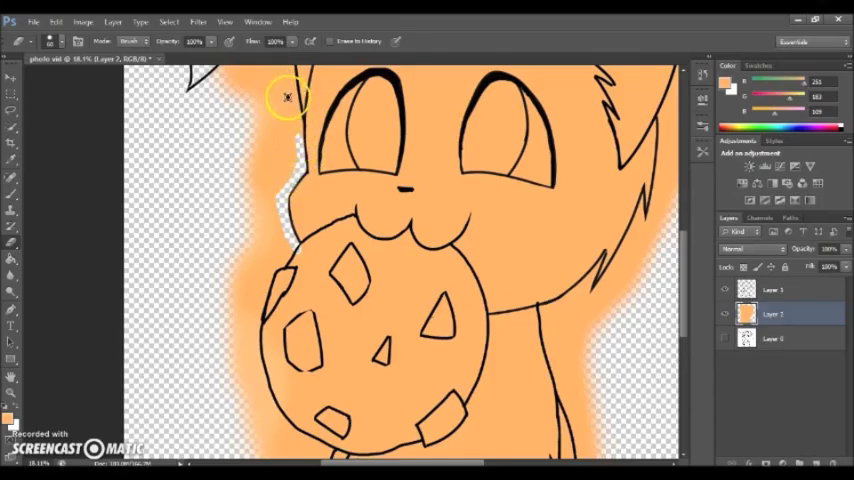
{"action": "mouse_move", "coordinate": [735, 430]}
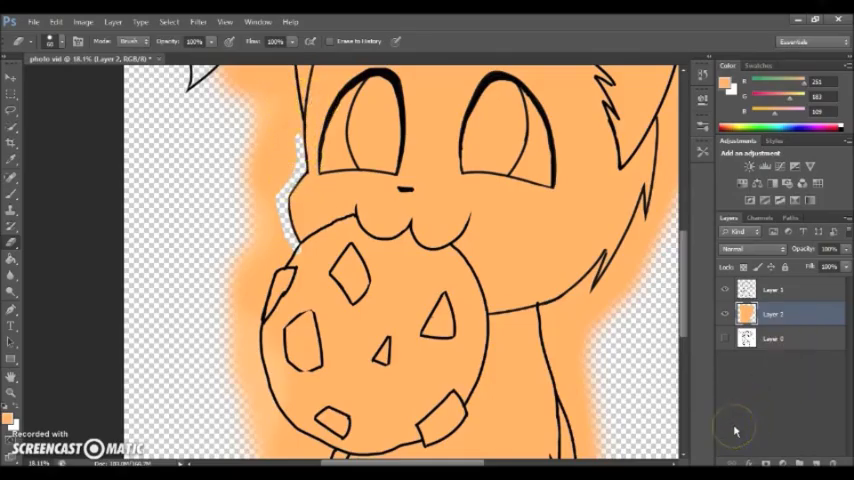
Step: Add an empty Layer 3 using Layer > New > Layer
{"action": "left_click", "coordinate": [112, 21]}
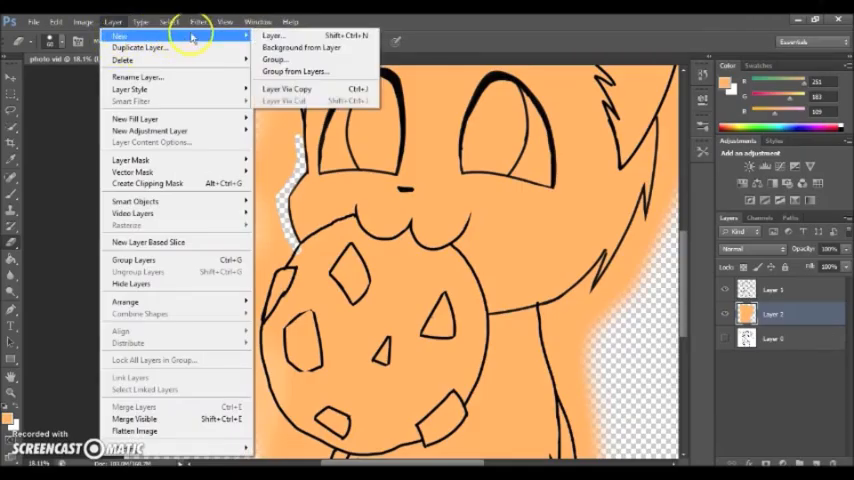
{"action": "left_click", "coordinate": [271, 36]}
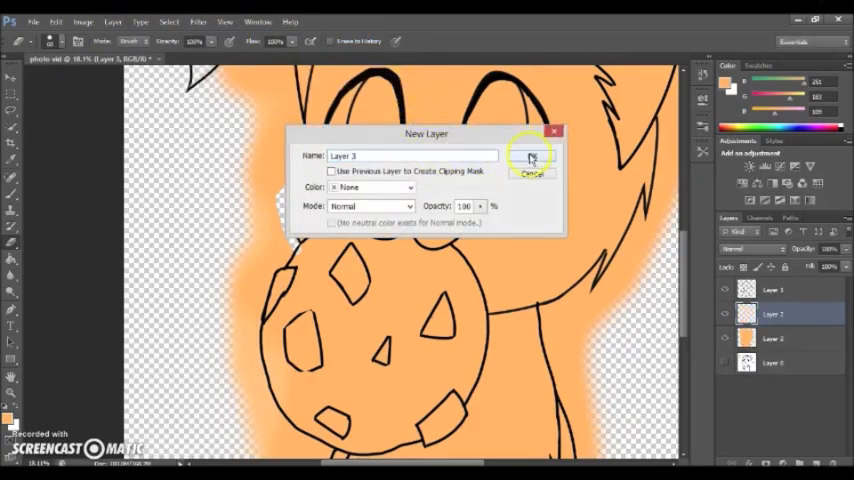
{"action": "left_click", "coordinate": [532, 158]}
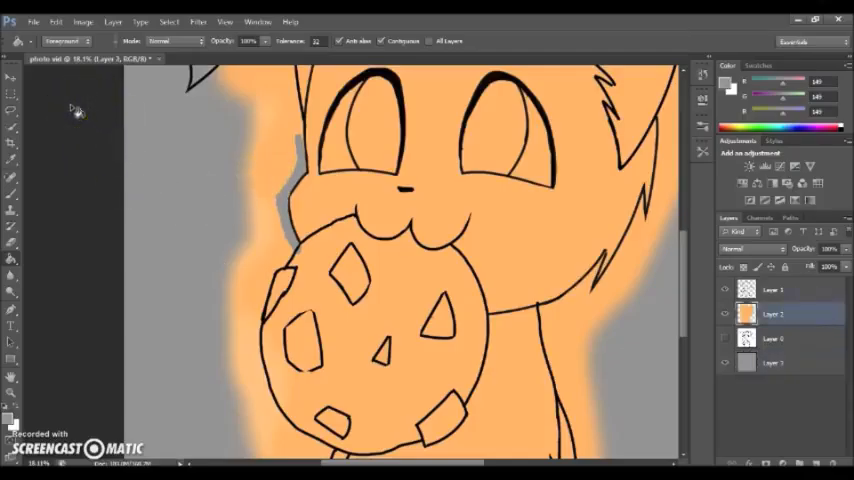
{"action": "mouse_move", "coordinate": [84, 21]}
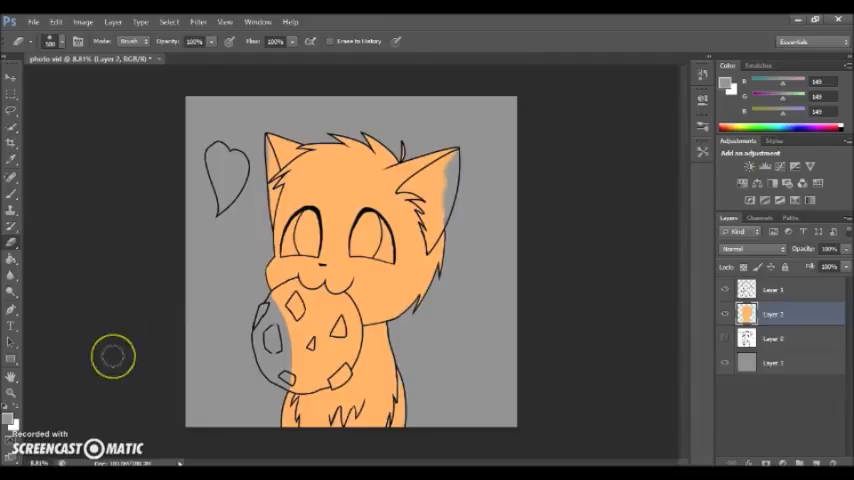
{"action": "mouse_move", "coordinate": [113, 357]}
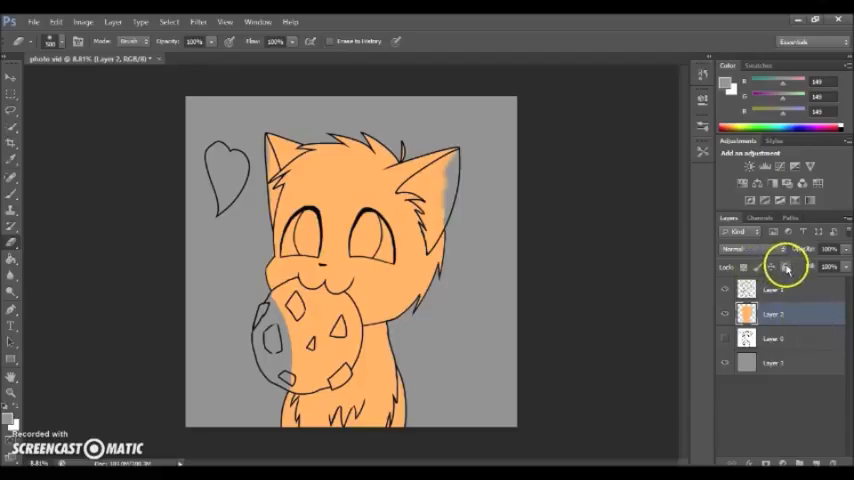
Step: Lock Layer 2's transparent pixels and pick a dark reddish-brown shading colour
{"action": "left_click", "coordinate": [785, 269]}
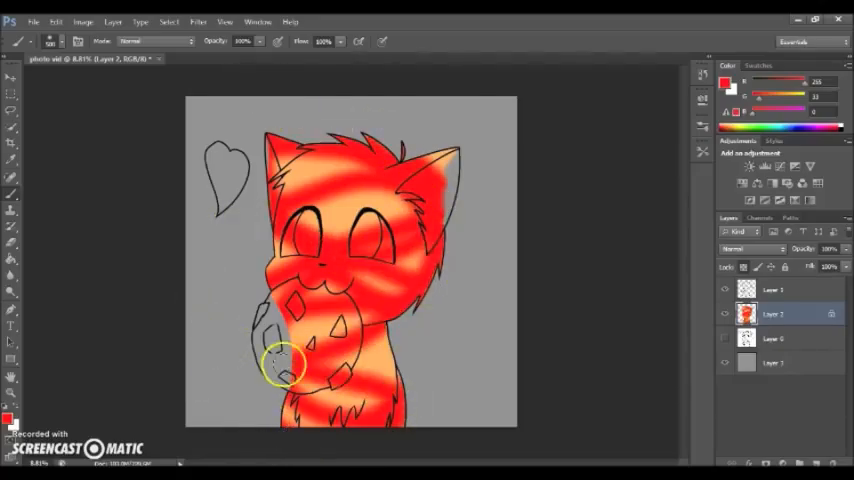
{"action": "left_click", "coordinate": [55, 21]}
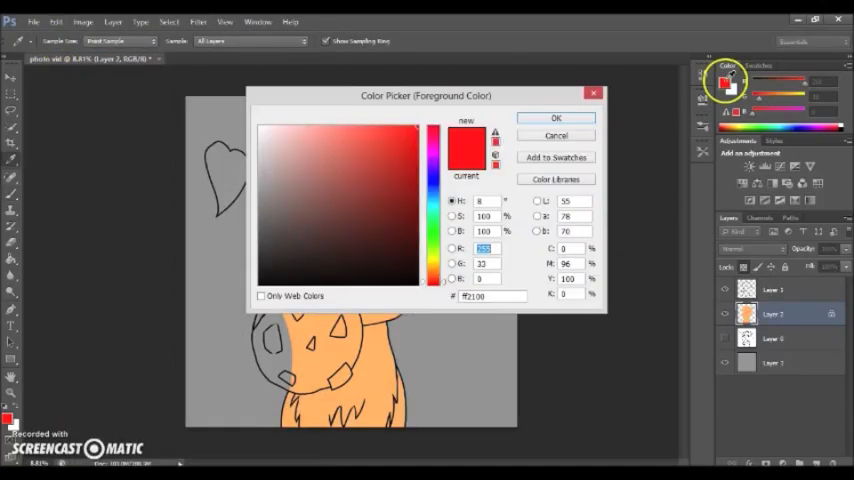
{"action": "left_click", "coordinate": [385, 228]}
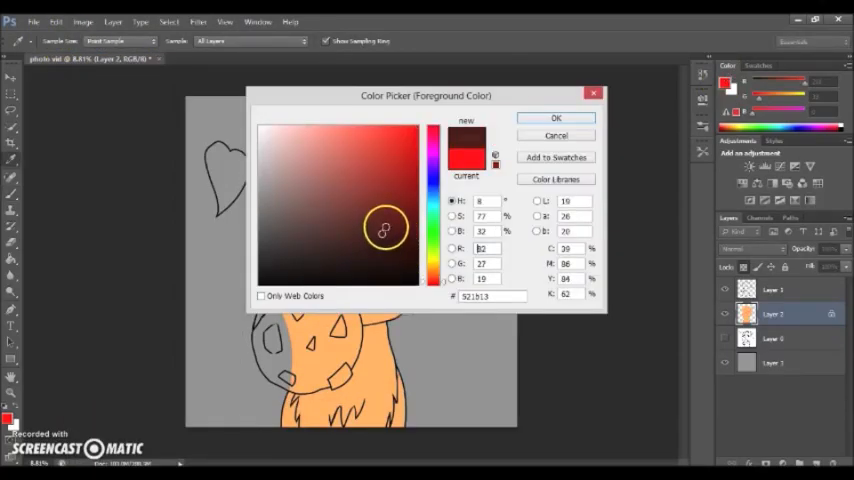
{"action": "left_click", "coordinate": [394, 218]}
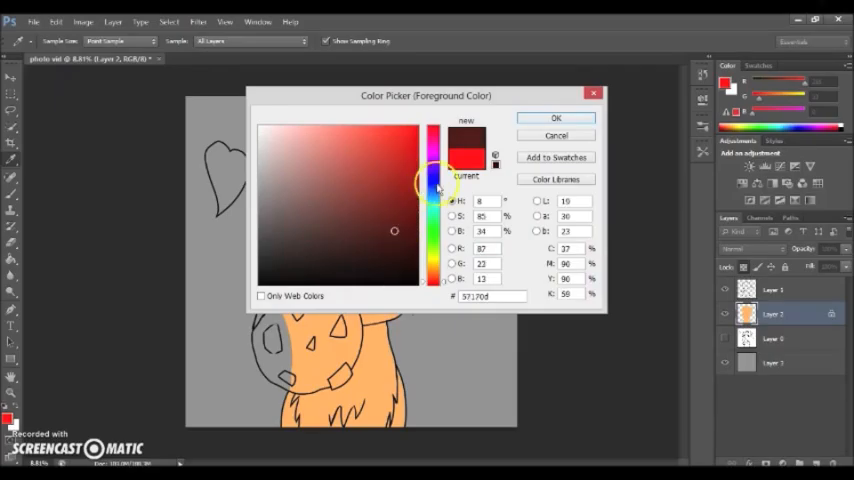
{"action": "left_click", "coordinate": [556, 118]}
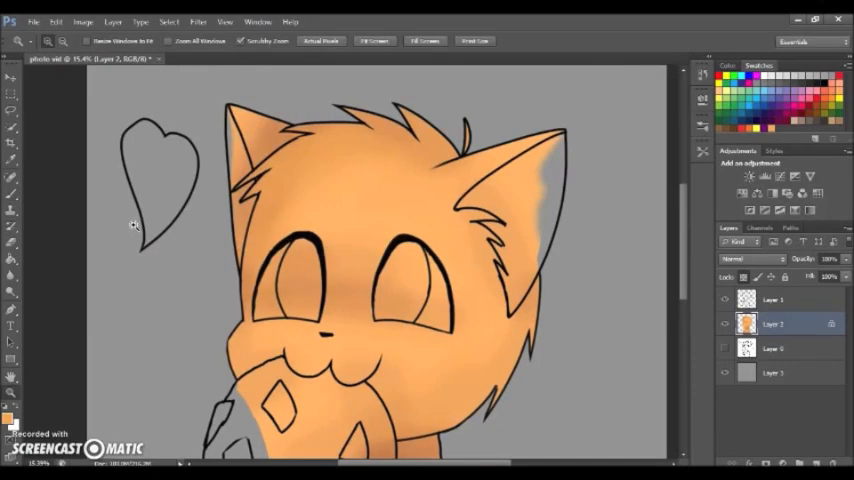
{"action": "left_click", "coordinate": [730, 90]}
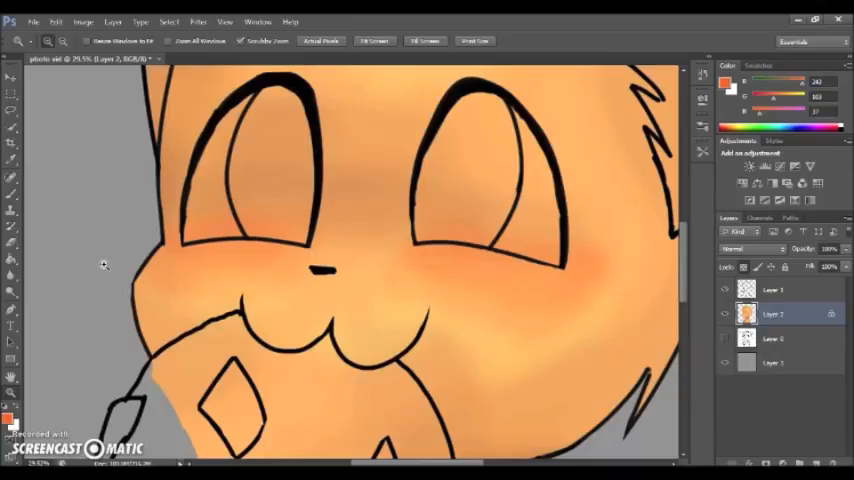
Step: Add a new layer above the shaded eyes and set the paint colour to near-black #160202
{"action": "left_click", "coordinate": [112, 21]}
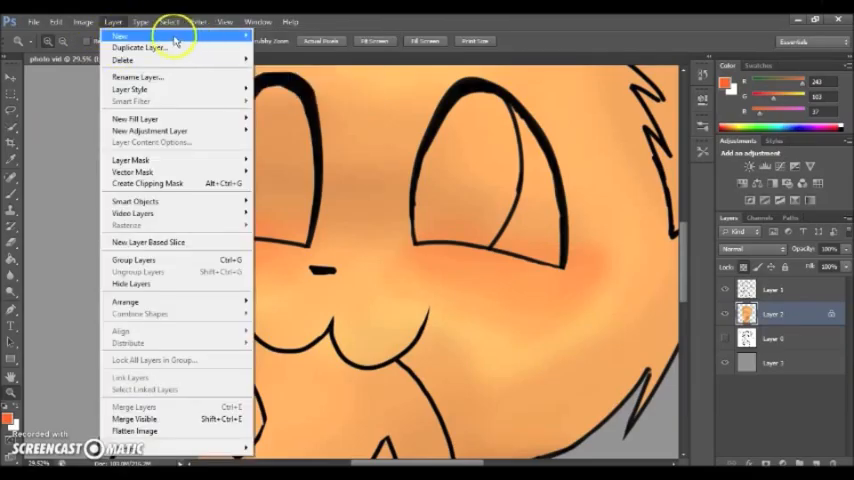
{"action": "left_click", "coordinate": [119, 35]}
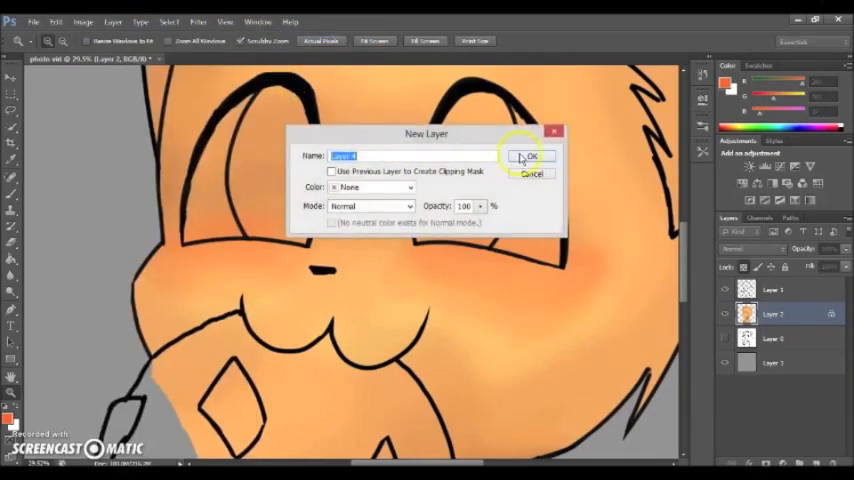
{"action": "left_click", "coordinate": [531, 156]}
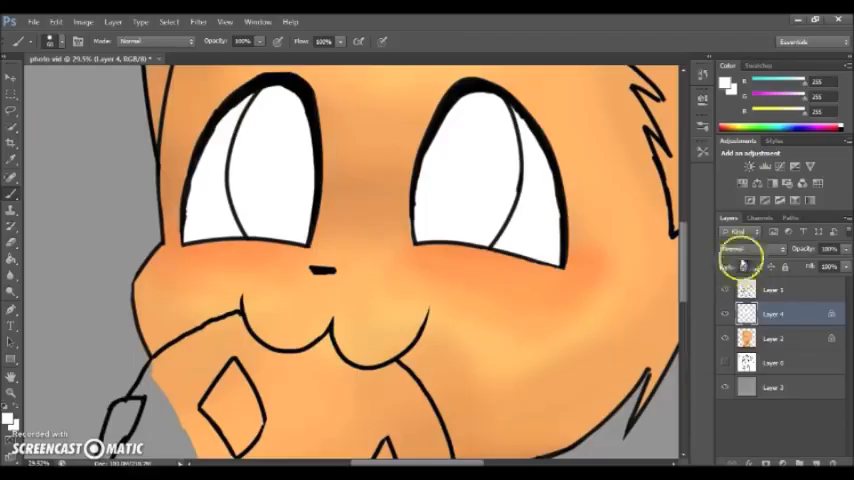
{"action": "mouse_move", "coordinate": [745, 249]}
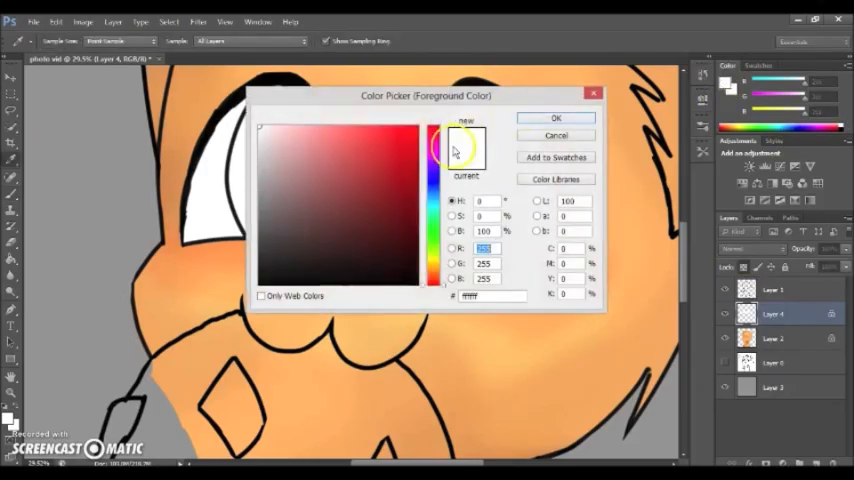
{"action": "left_click", "coordinate": [401, 271]}
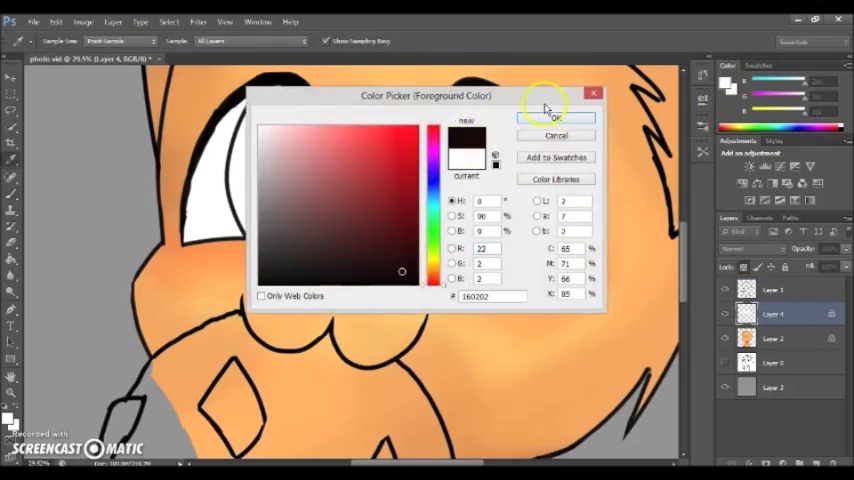
{"action": "left_click", "coordinate": [556, 117]}
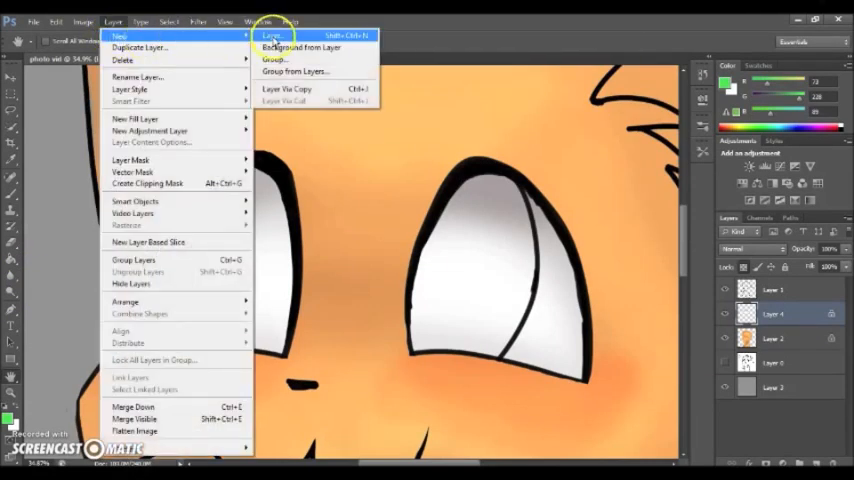
Step: Create Layer 5 for the irises and pick dark green #1e5a23 for shading
{"action": "left_click", "coordinate": [271, 35]}
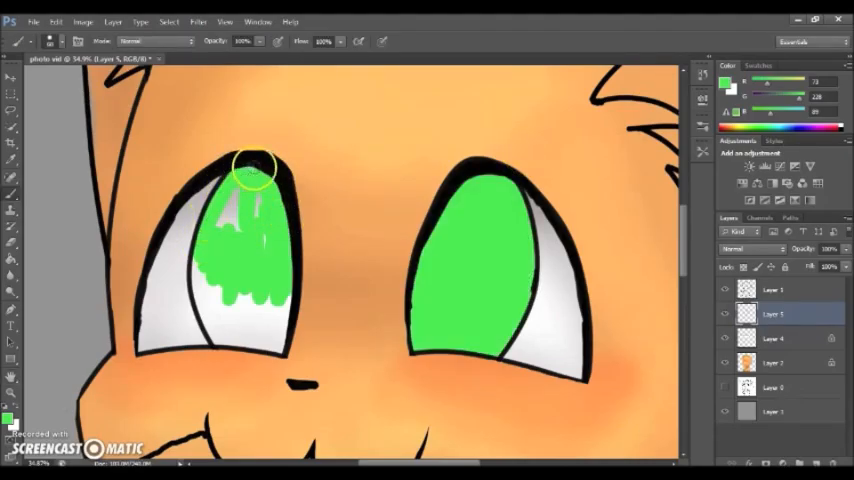
{"action": "left_click", "coordinate": [726, 82]}
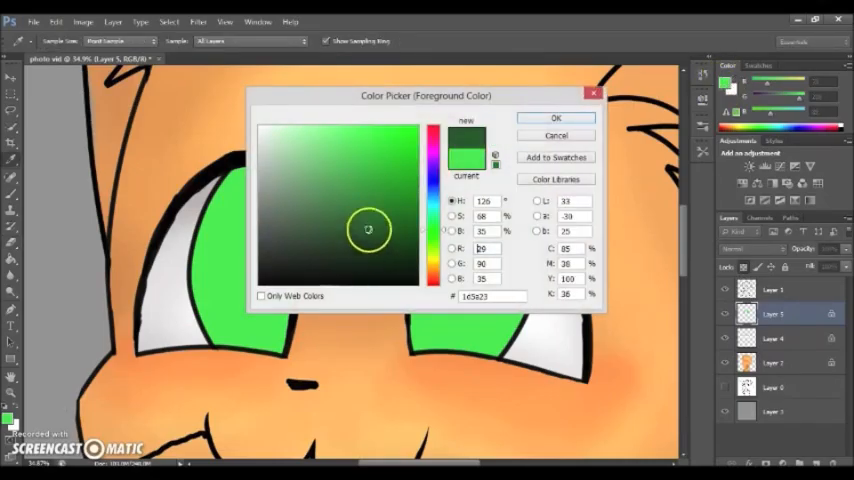
{"action": "left_click", "coordinate": [556, 118]}
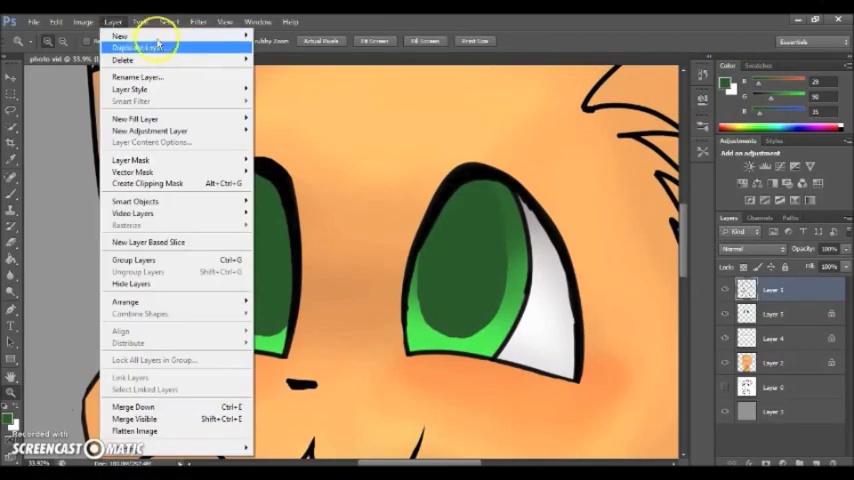
Step: Add another new layer and choose pink, then a darker pink, for the inner ears
{"action": "left_click", "coordinate": [120, 36]}
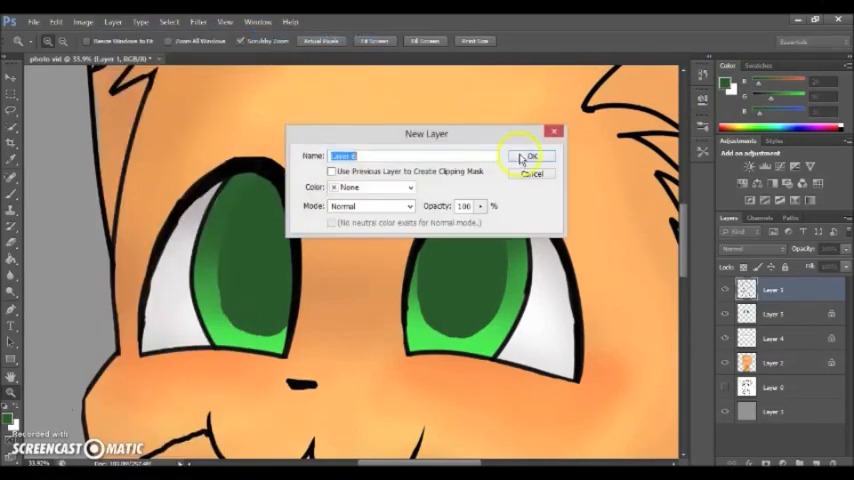
{"action": "left_click", "coordinate": [531, 156]}
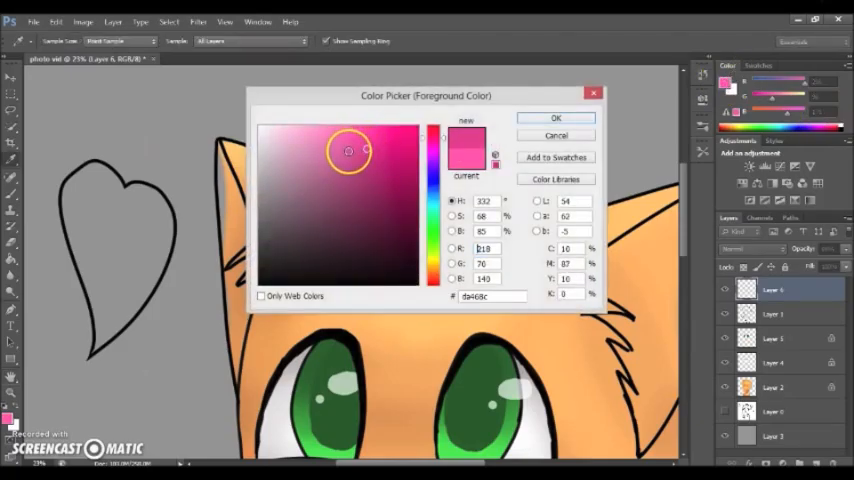
{"action": "left_click", "coordinate": [556, 118]}
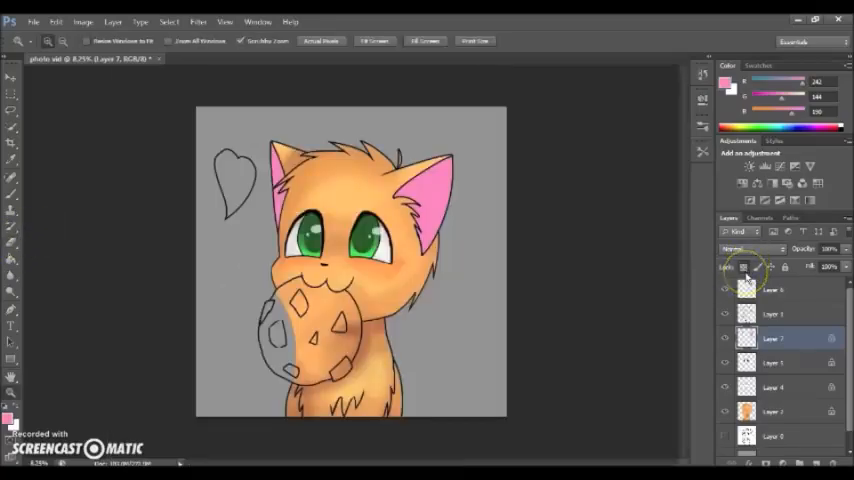
{"action": "mouse_move", "coordinate": [757, 267]}
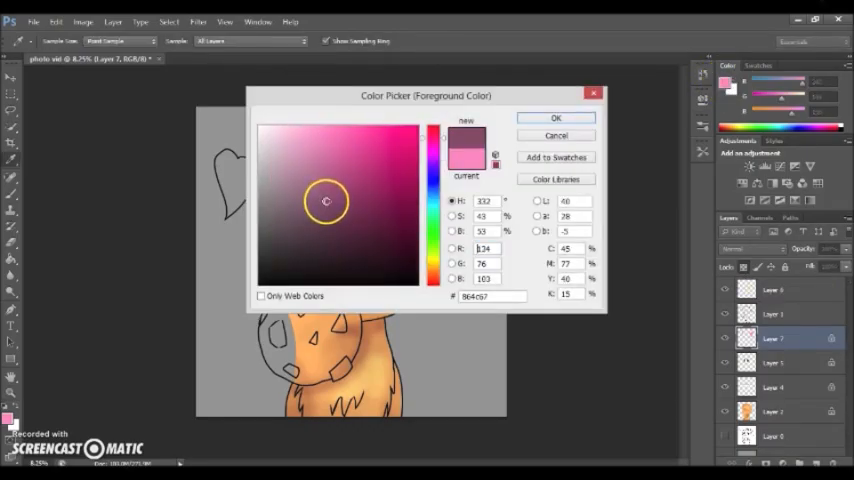
{"action": "left_click", "coordinate": [556, 118]}
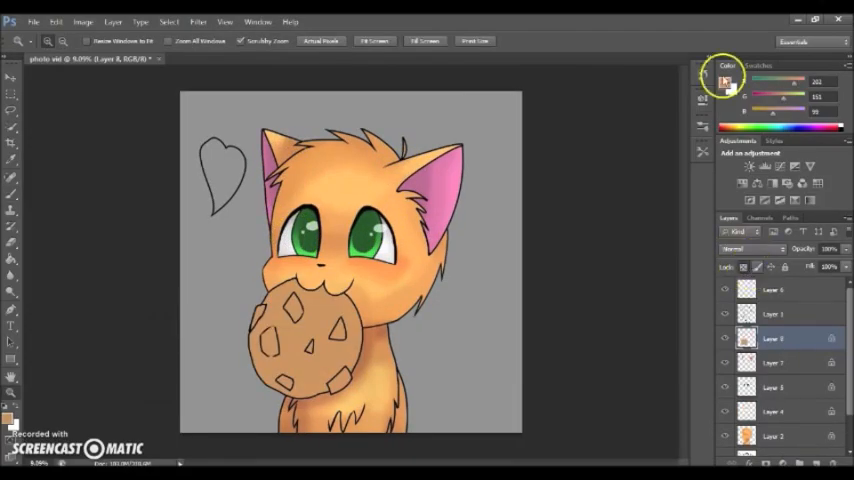
Step: Pick dark brown #5b3b1d and paint the cookie's chocolate chips
{"action": "left_click", "coordinate": [724, 78]}
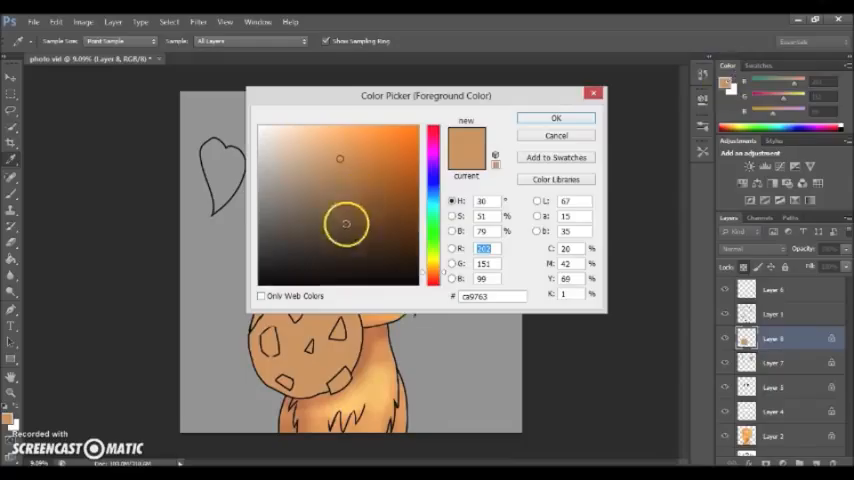
{"action": "left_click", "coordinate": [378, 216]}
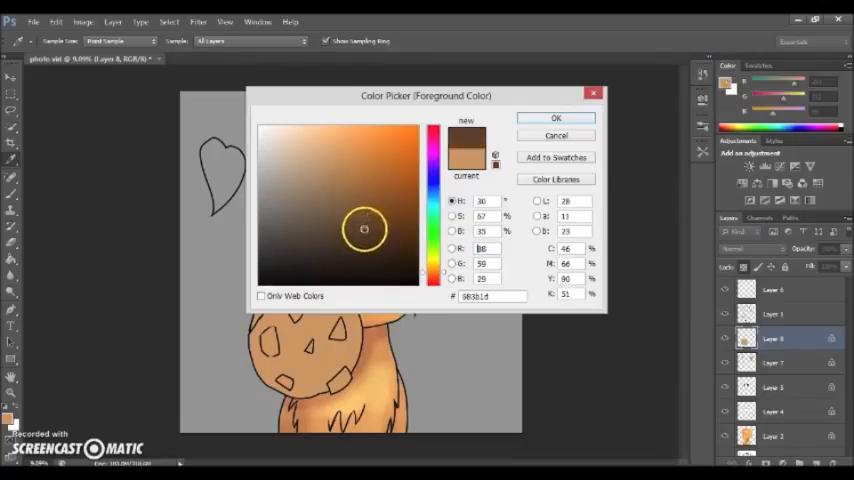
{"action": "left_click", "coordinate": [556, 118]}
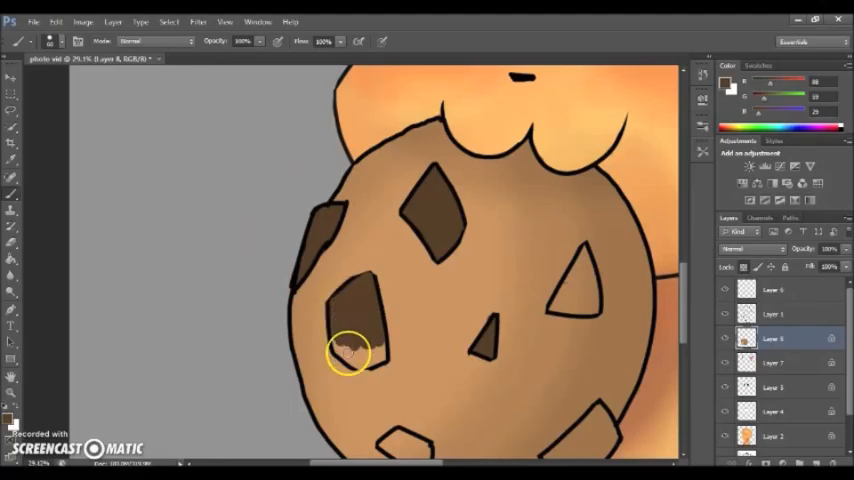
{"action": "left_click", "coordinate": [257, 21]}
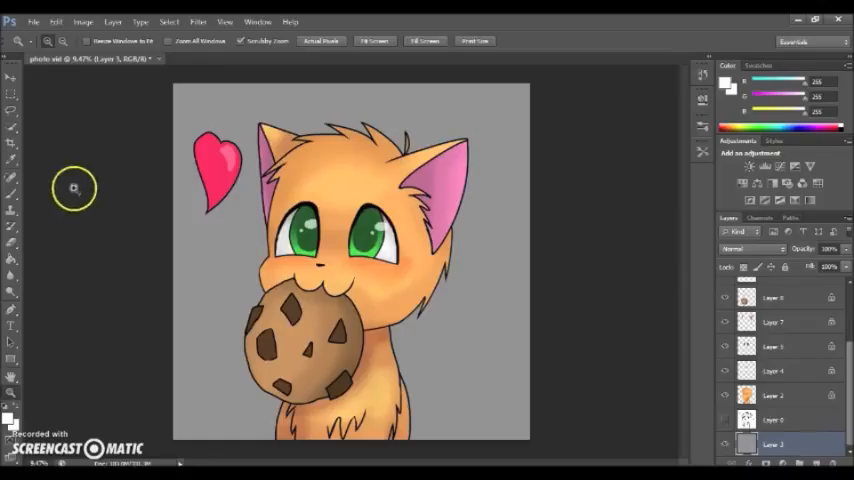
{"action": "mouse_move", "coordinate": [523, 279]}
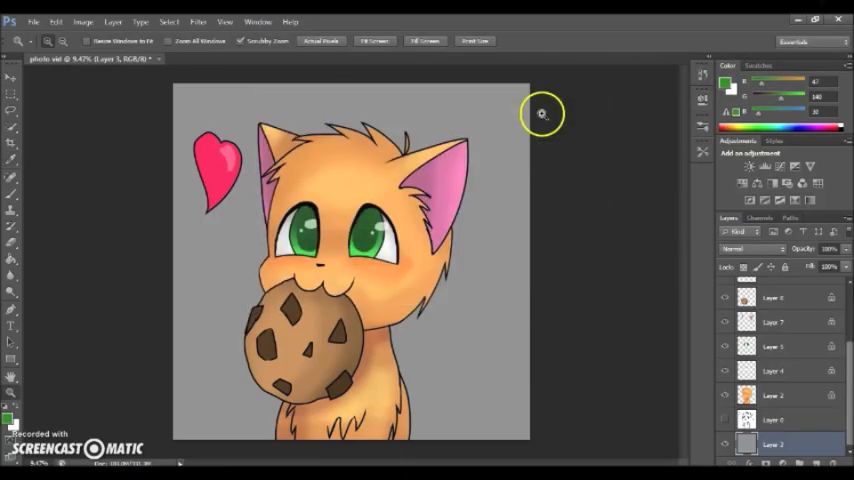
Step: Fill the background dark green with the Paint Bucket, then switch tools to sign
{"action": "left_click", "coordinate": [11, 258]}
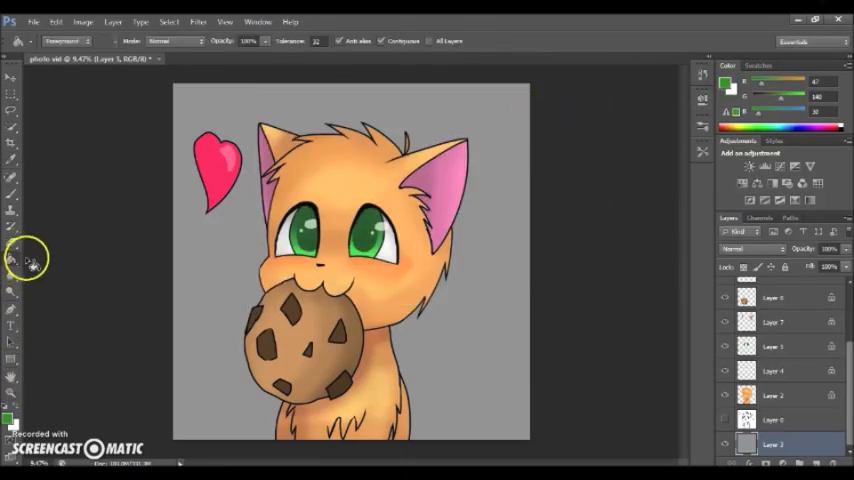
{"action": "left_click", "coordinate": [217, 272]}
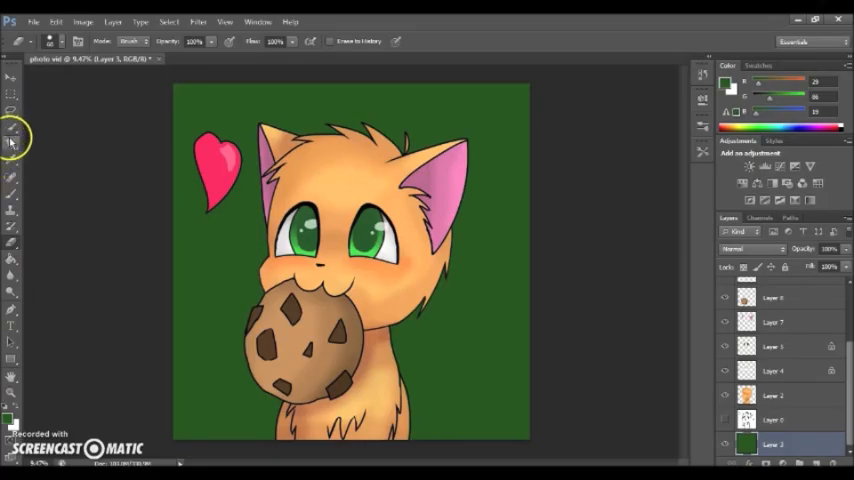
{"action": "left_click", "coordinate": [13, 139]}
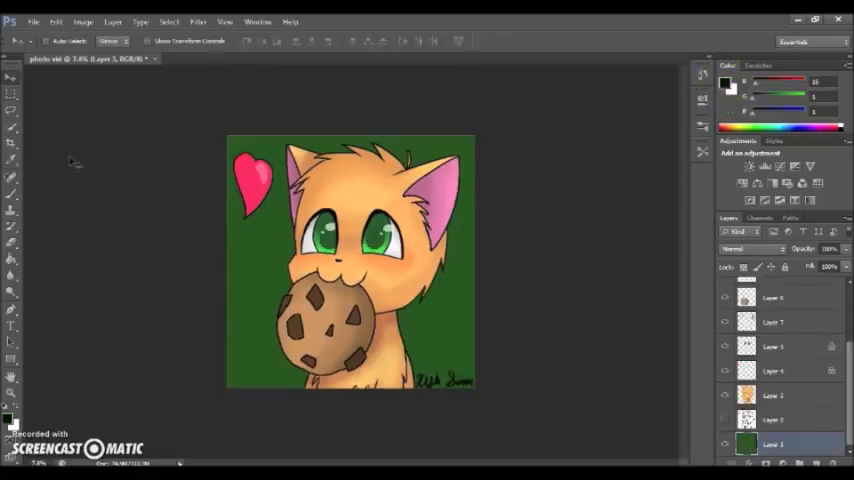
Step: Save As a TIFF file, setting Image Compression to JPEG in TIFF Options
{"action": "left_click", "coordinate": [34, 21]}
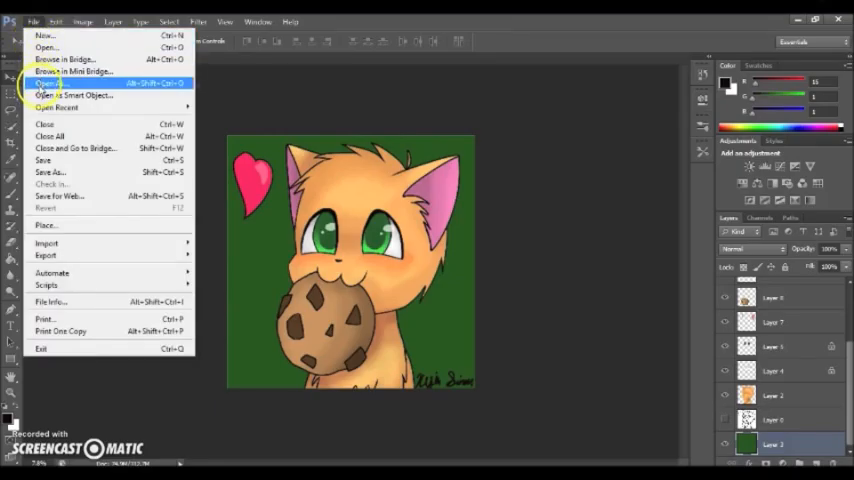
{"action": "left_click", "coordinate": [49, 172]}
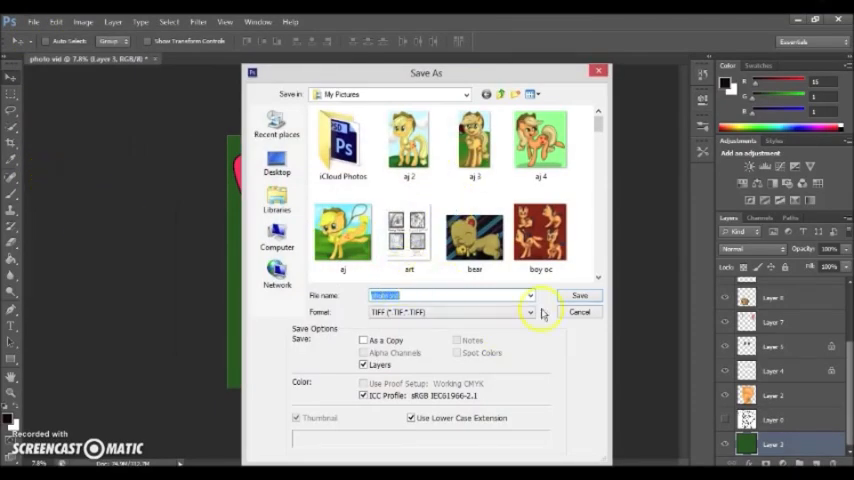
{"action": "left_click", "coordinate": [580, 295]}
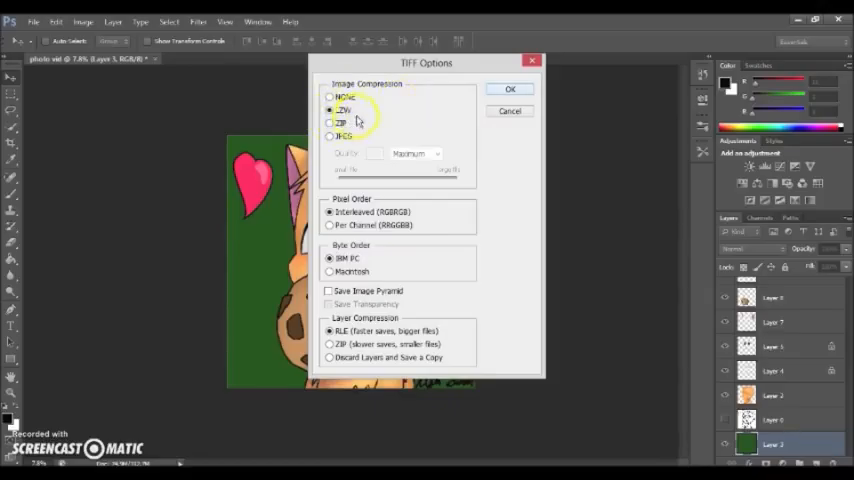
{"action": "left_click", "coordinate": [330, 110]}
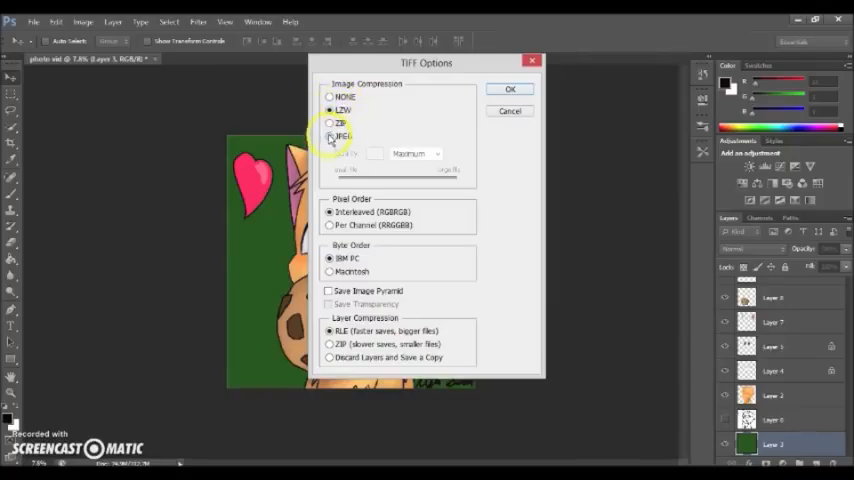
{"action": "left_click", "coordinate": [330, 136]}
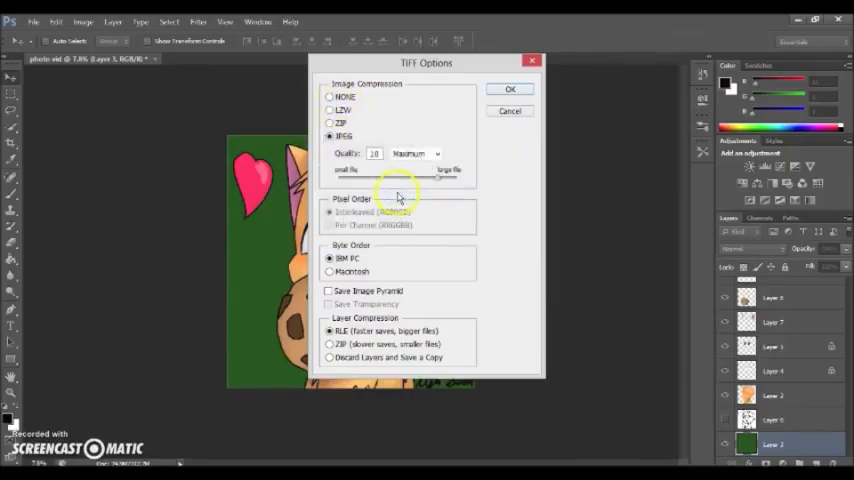
{"action": "left_click", "coordinate": [510, 89]}
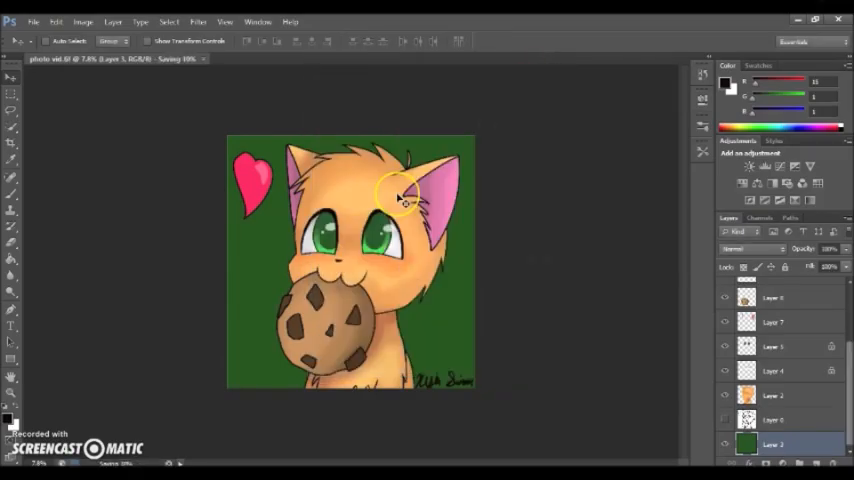